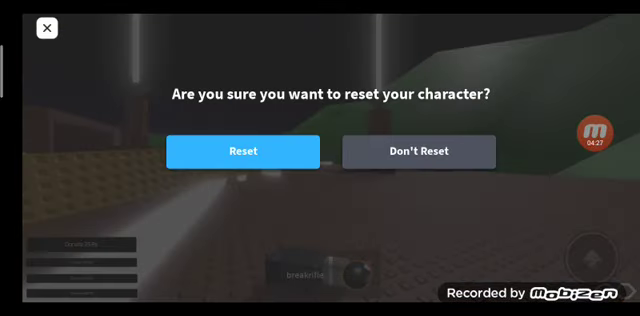
Step: Confirm the character reset in the reset dialog
click(241, 151)
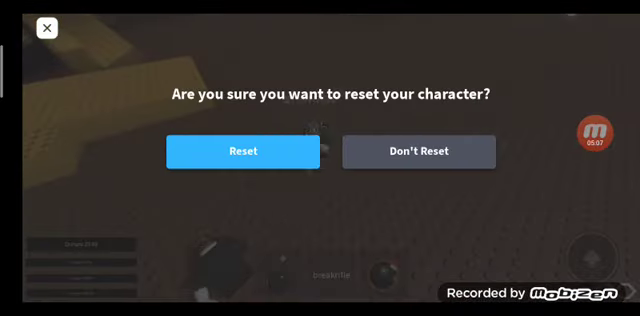
click(245, 151)
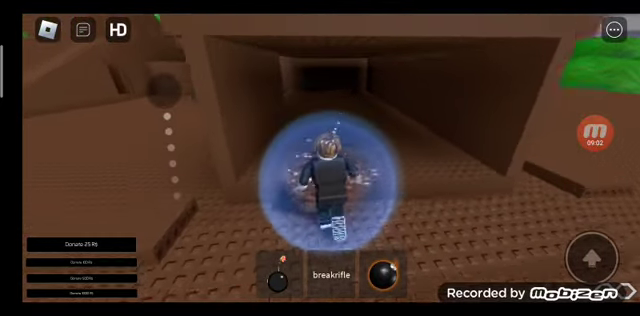
Step: Equip the bomb from the first hotbar slot beside the green hill
click(394, 272)
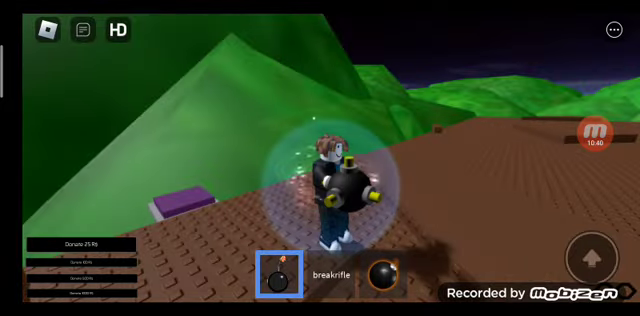
Step: Unequip the current bomb and equip the second, lit bomb from the third slot
click(387, 275)
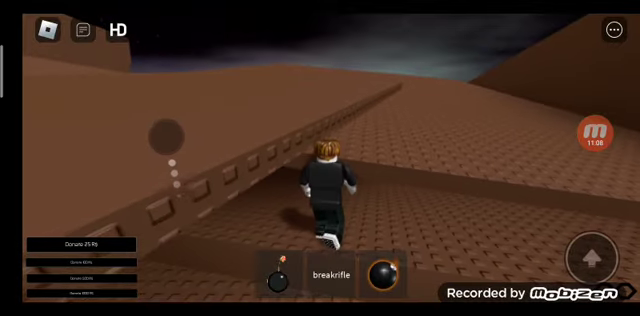
click(383, 270)
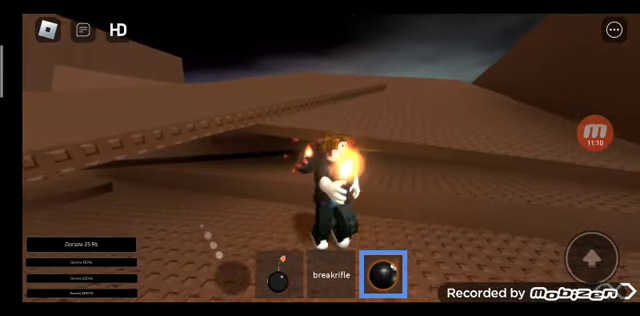